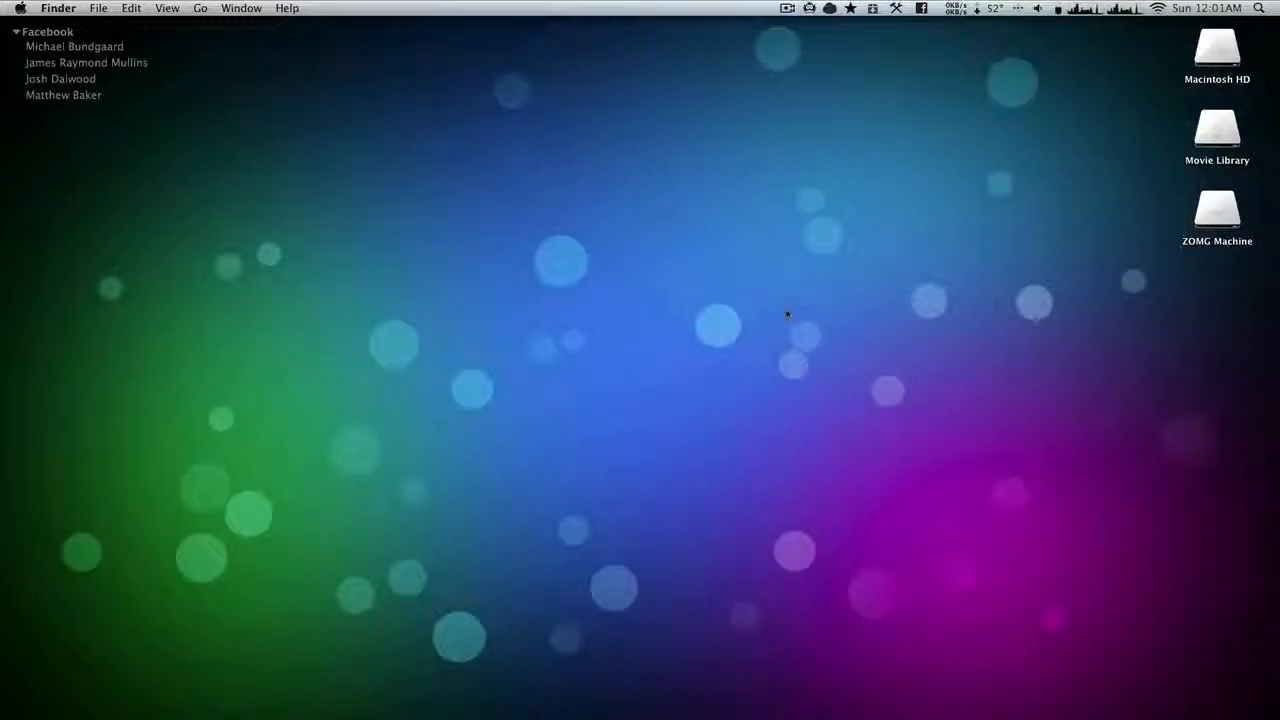
mouse_move(712, 330)
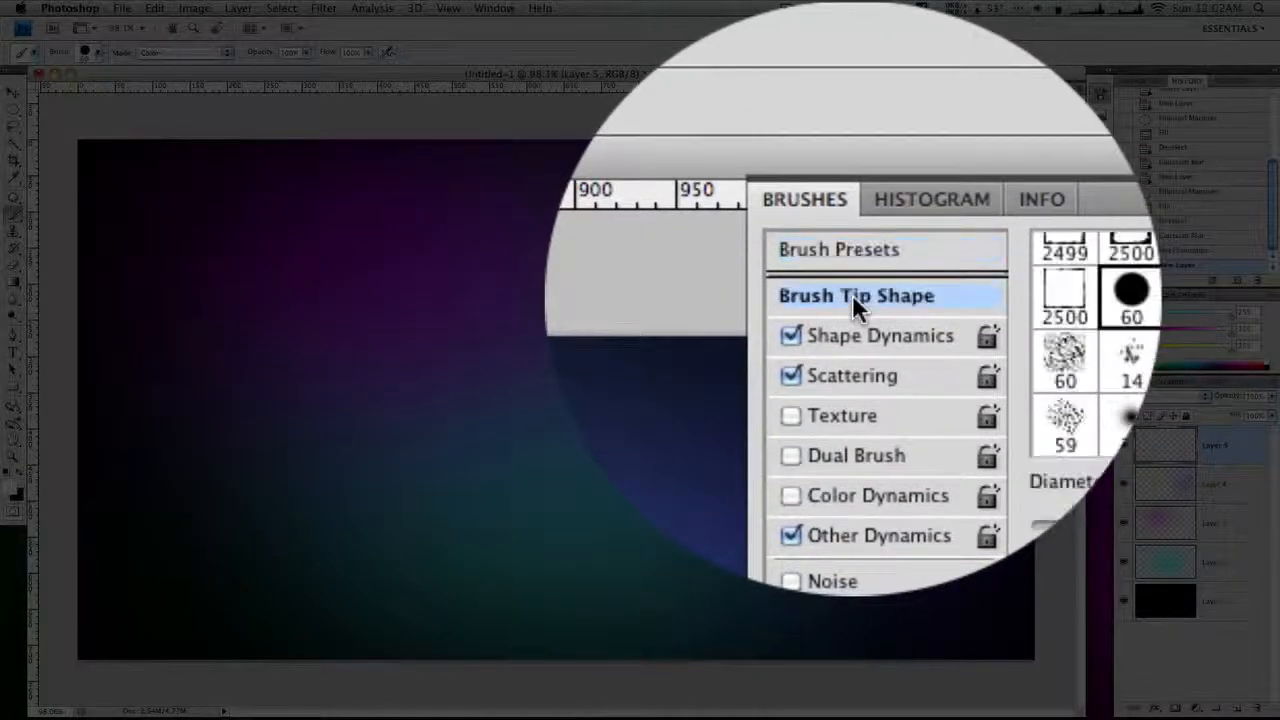
Set Shape Dynamics size jitter to 56% with minimum diameter around 38%.
click(856, 296)
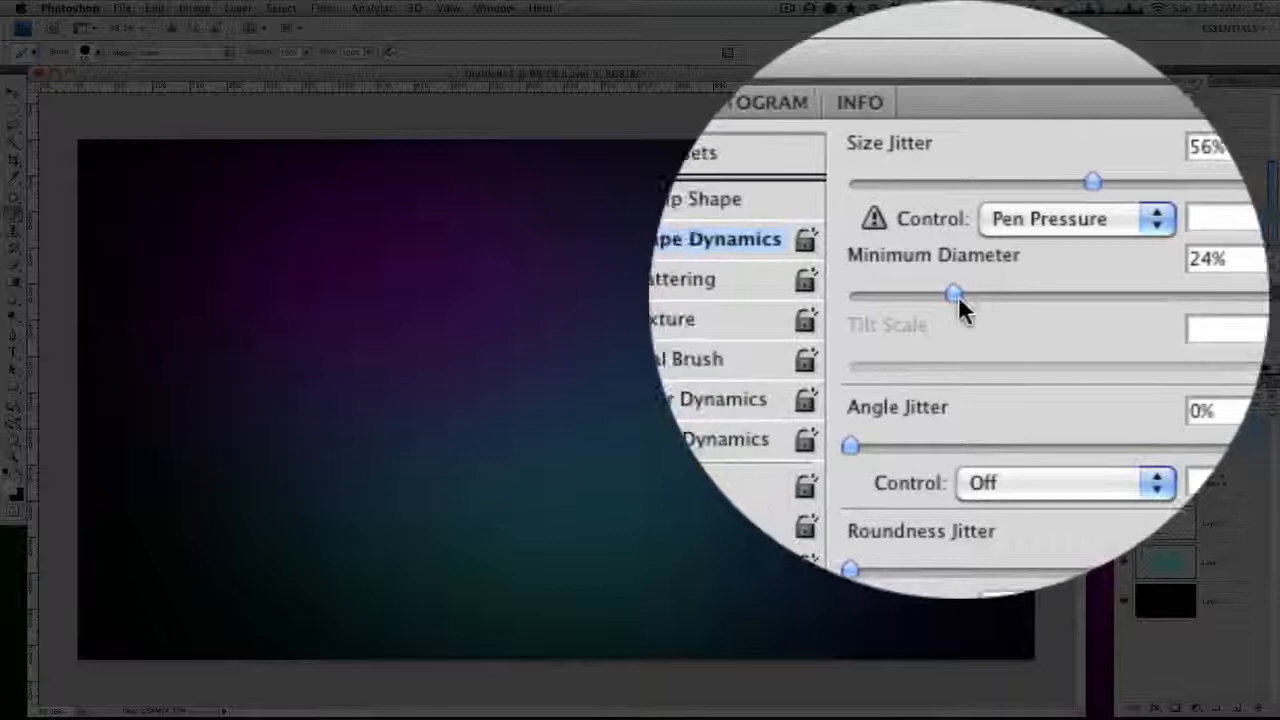
scroll(down, 3)
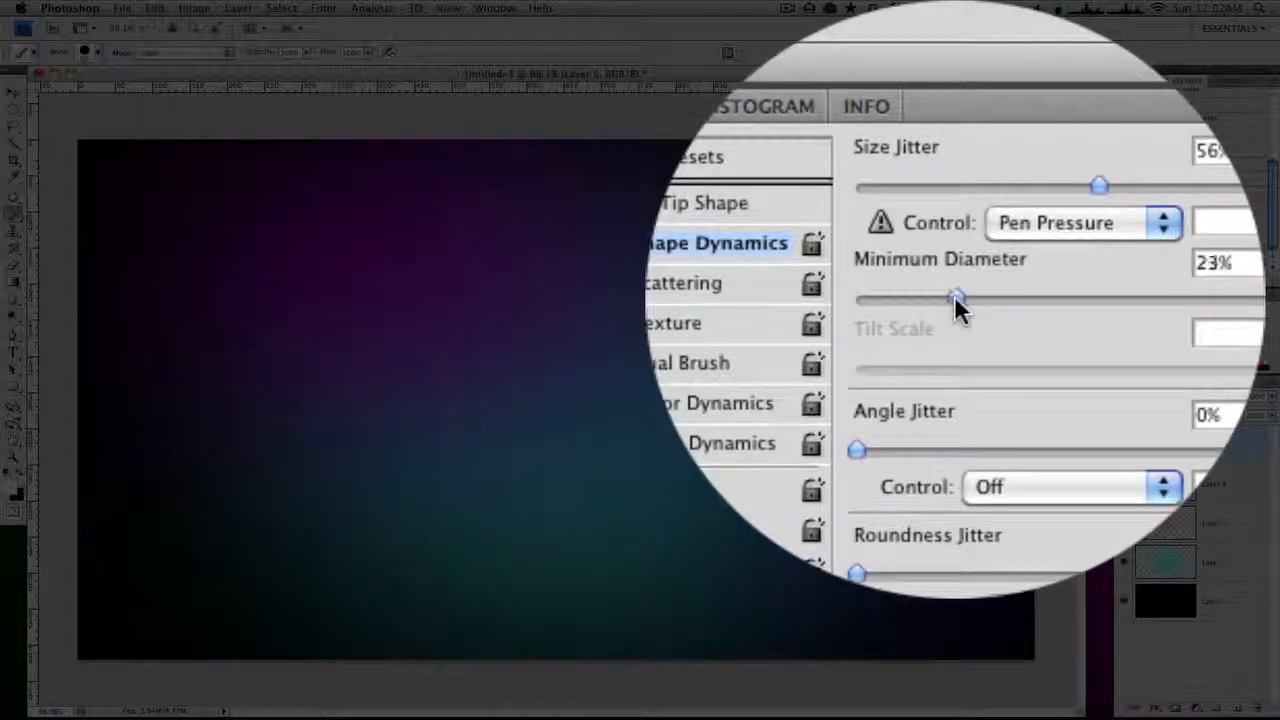
drag(956, 300, 964, 296)
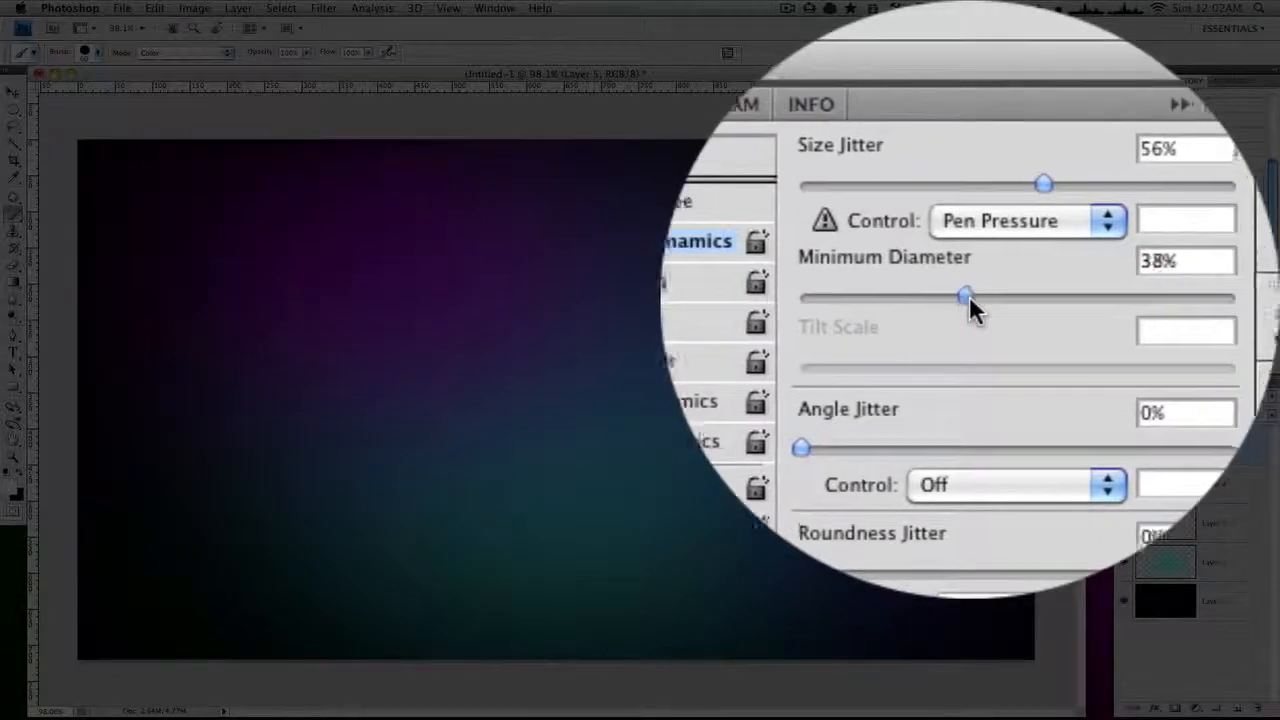
drag(964, 296, 972, 296)
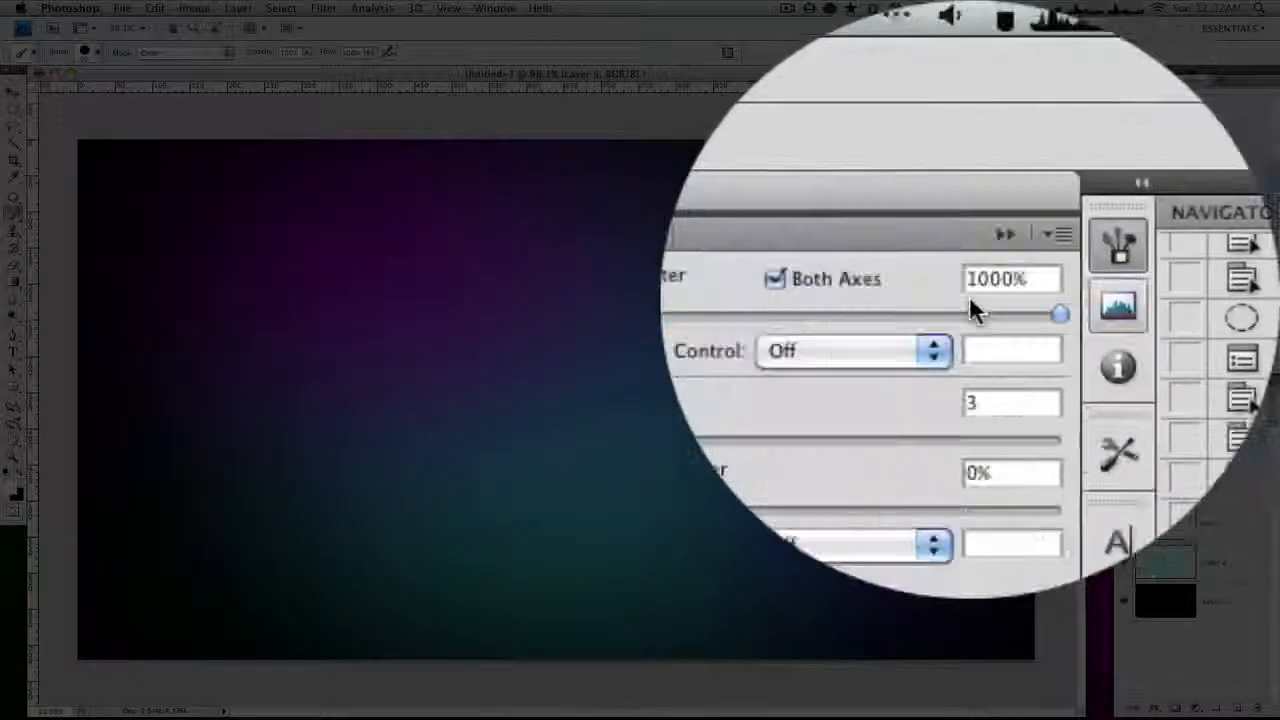
mouse_move(978, 308)
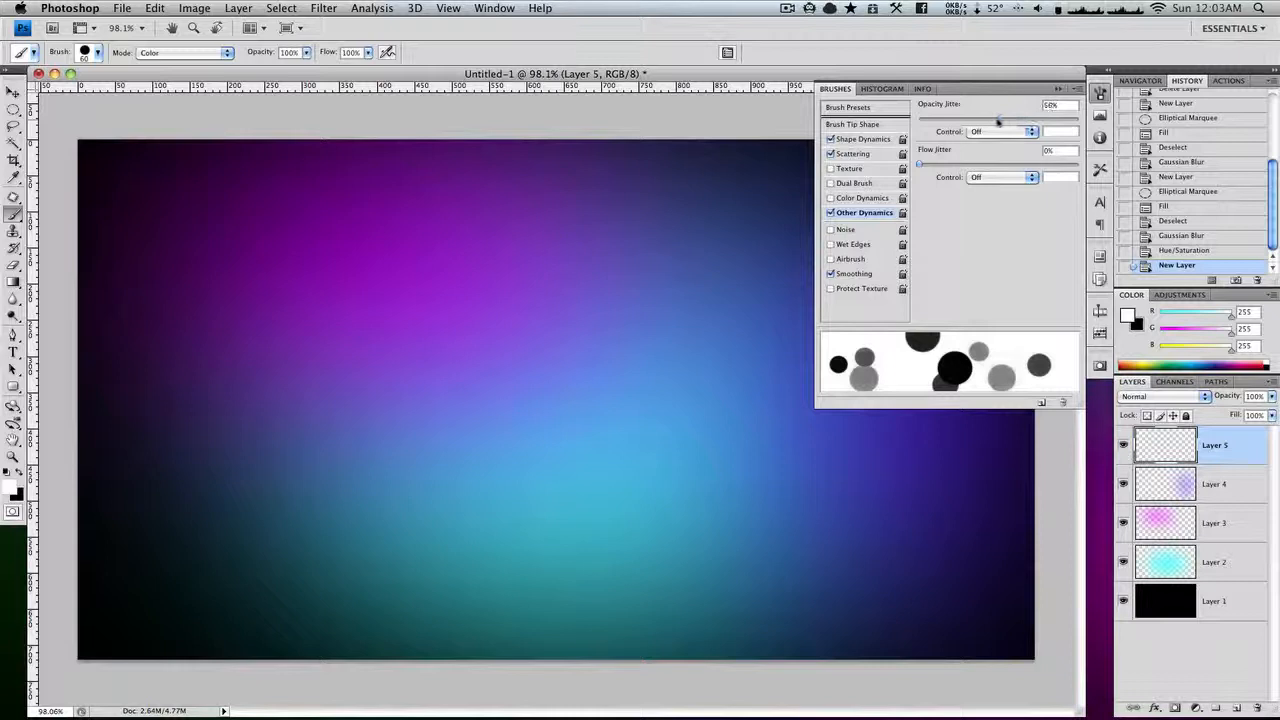
Raise Opacity Jitter under Other Dynamics to about 76%, leaving flow jitter at 0%.
drag(996, 120, 918, 120)
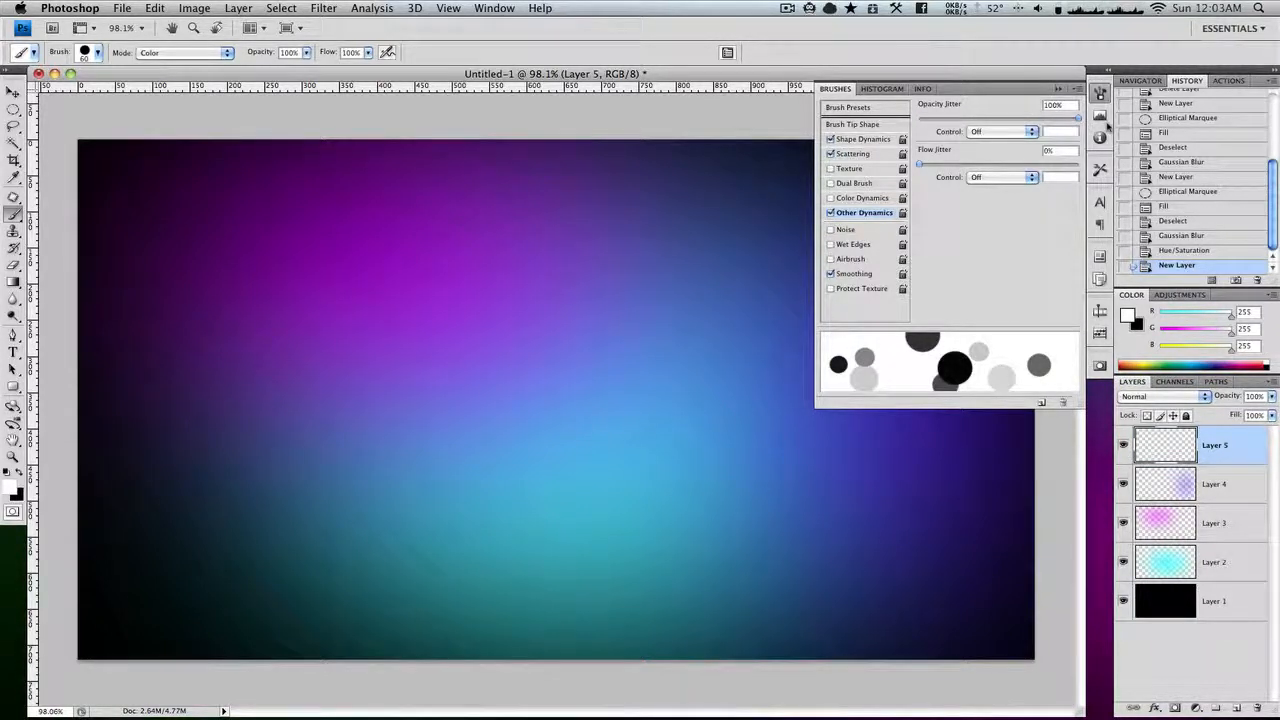
drag(1076, 120, 1040, 120)
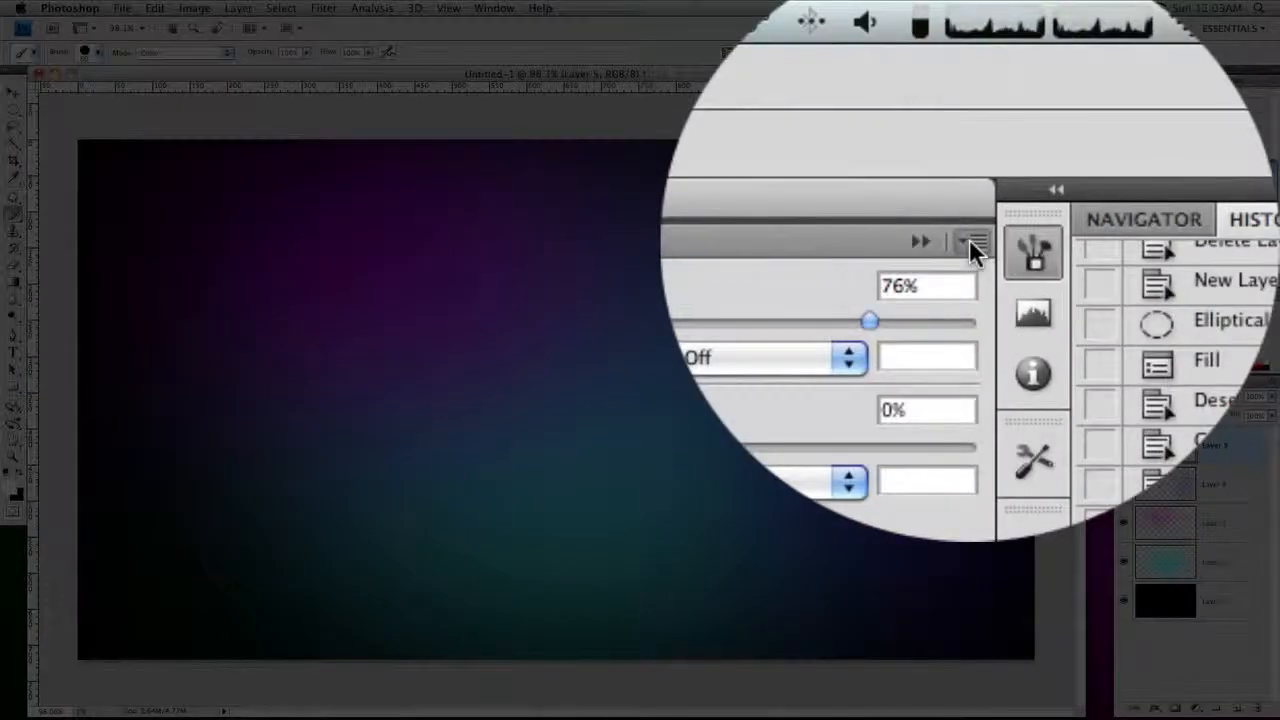
Save the bubble brush as a new preset and browse the saved preset list.
click(972, 244)
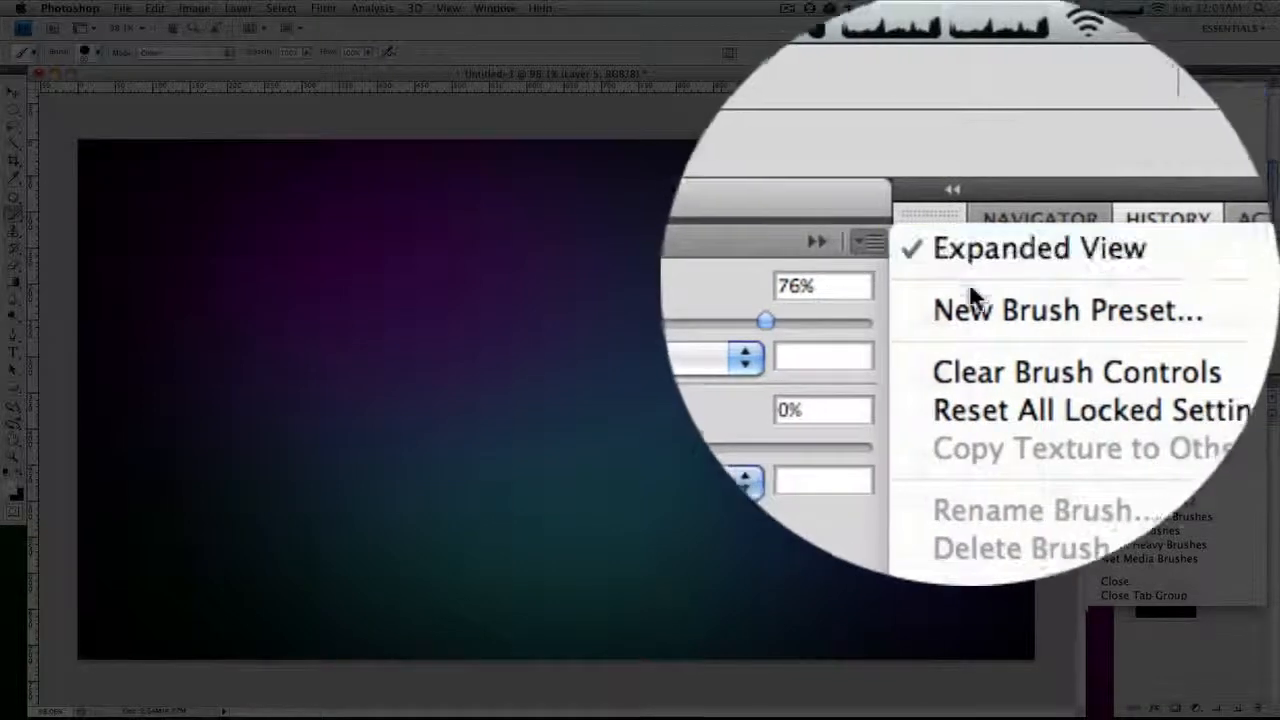
click(1064, 308)
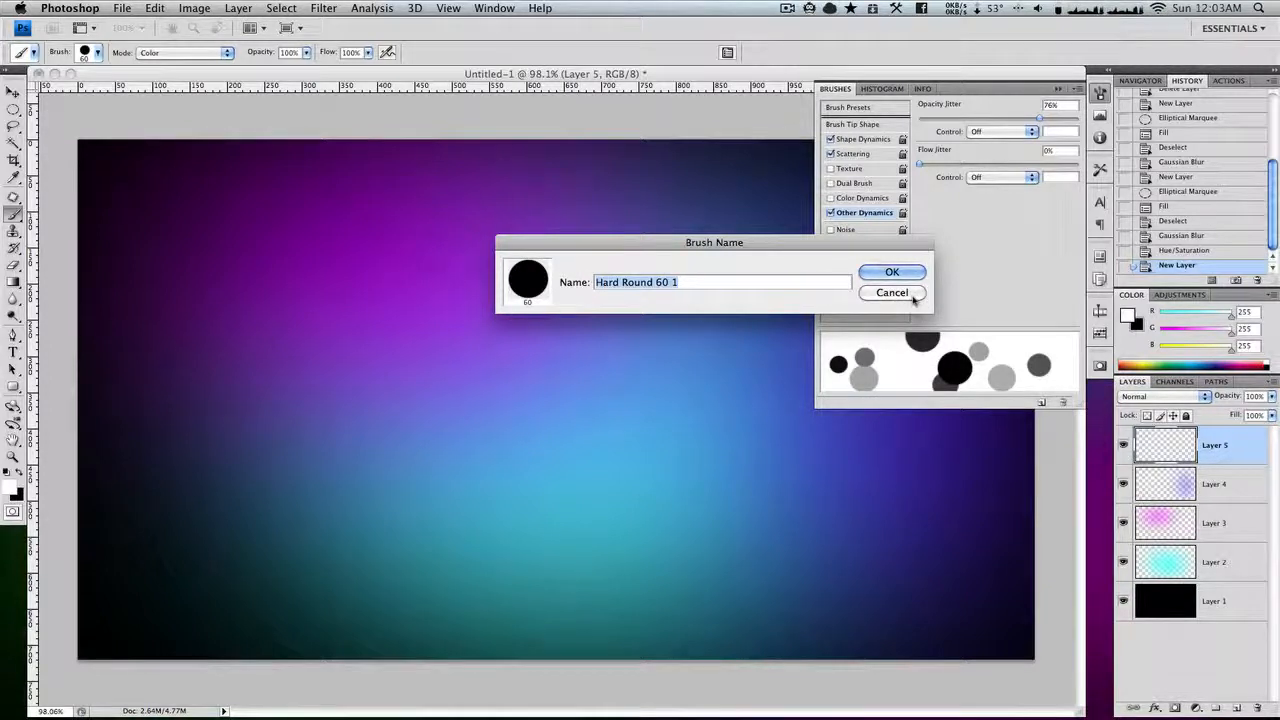
click(892, 272)
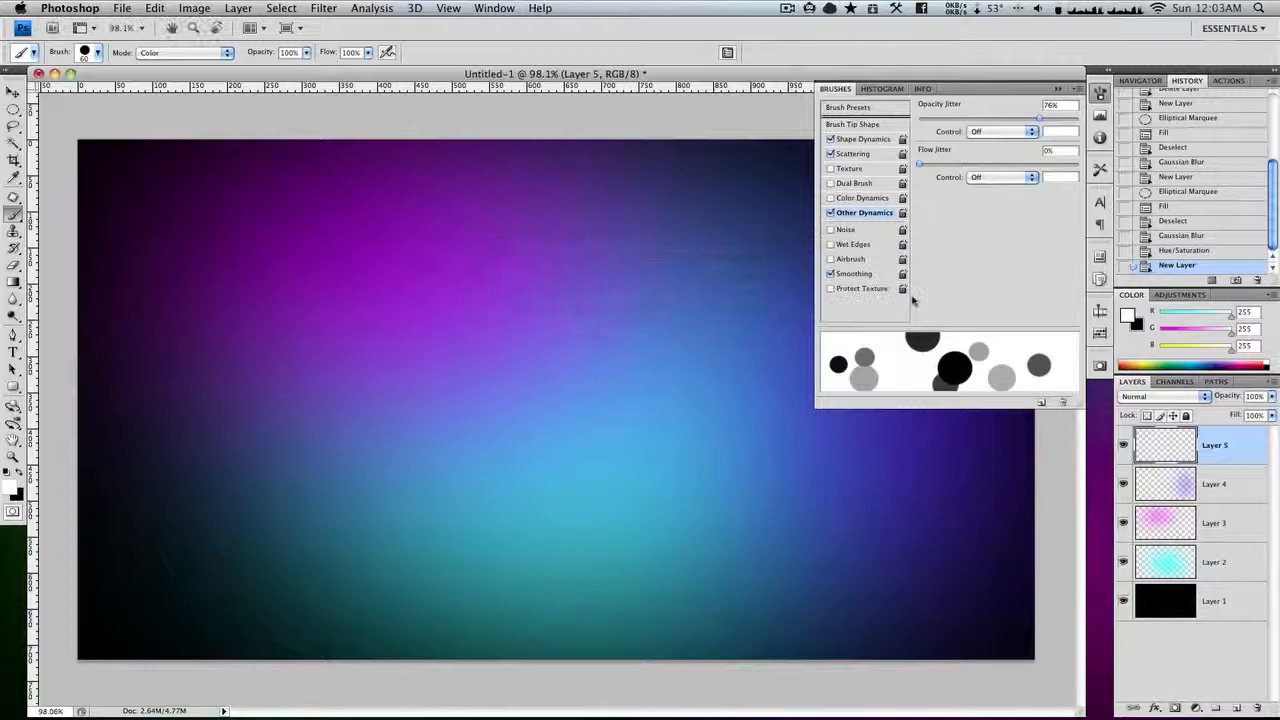
click(848, 108)
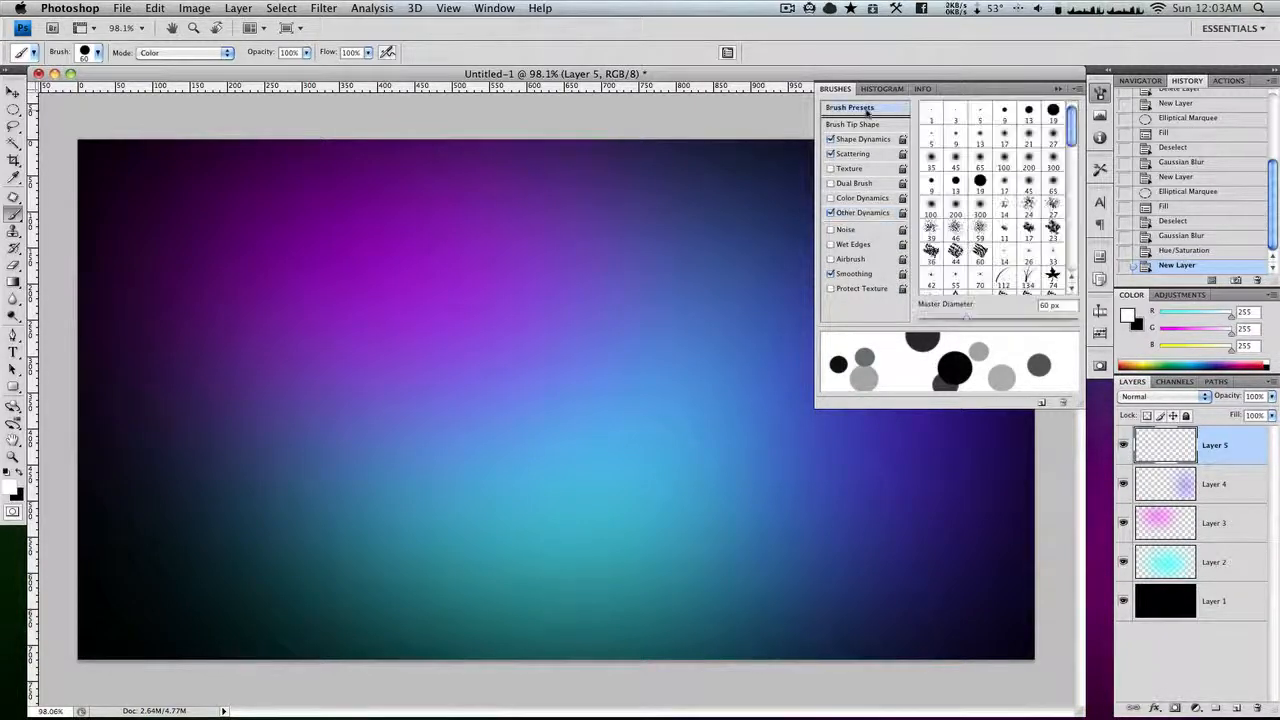
scroll(down, 3)
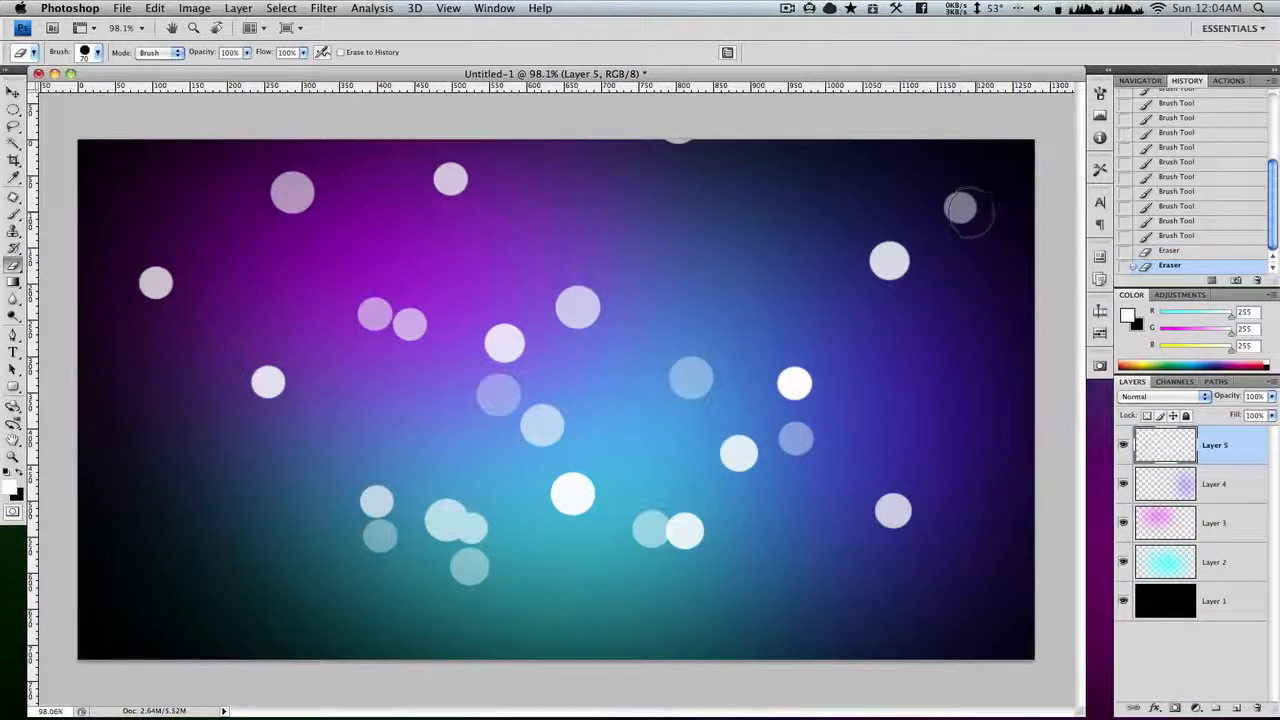
Erase the stray bubbles near the top-right corner and the left edge.
click(964, 210)
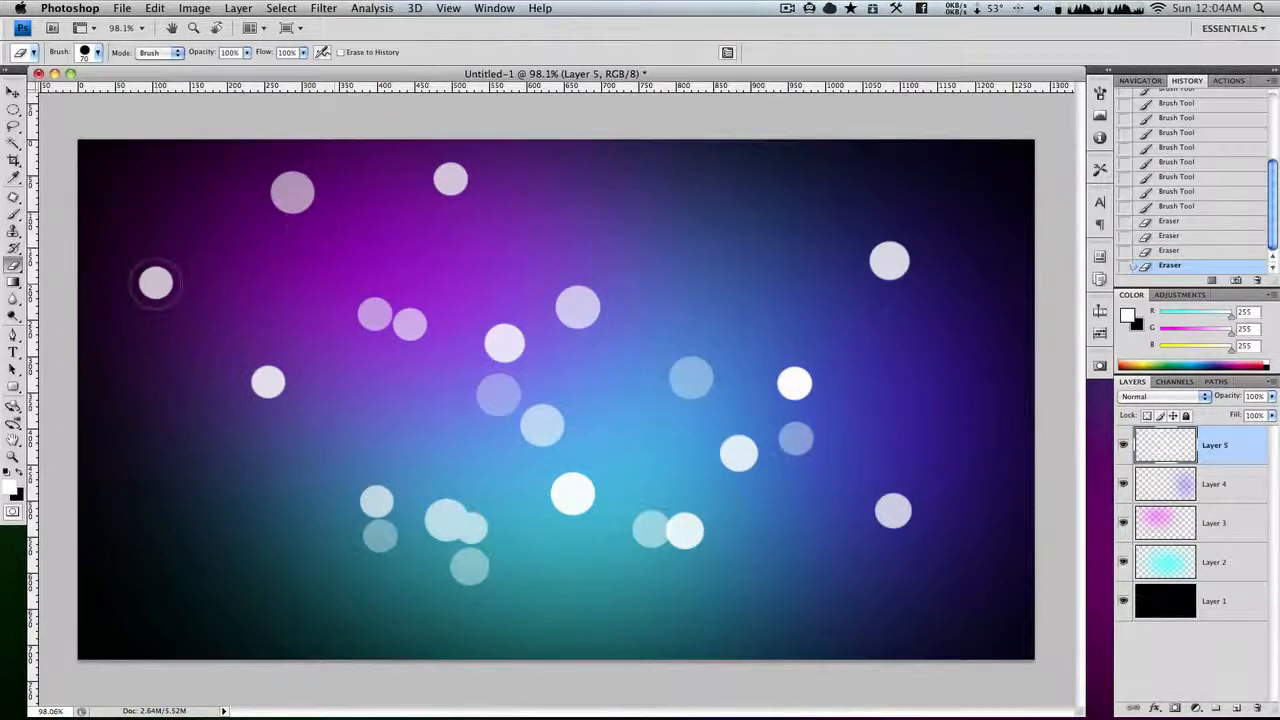
click(156, 284)
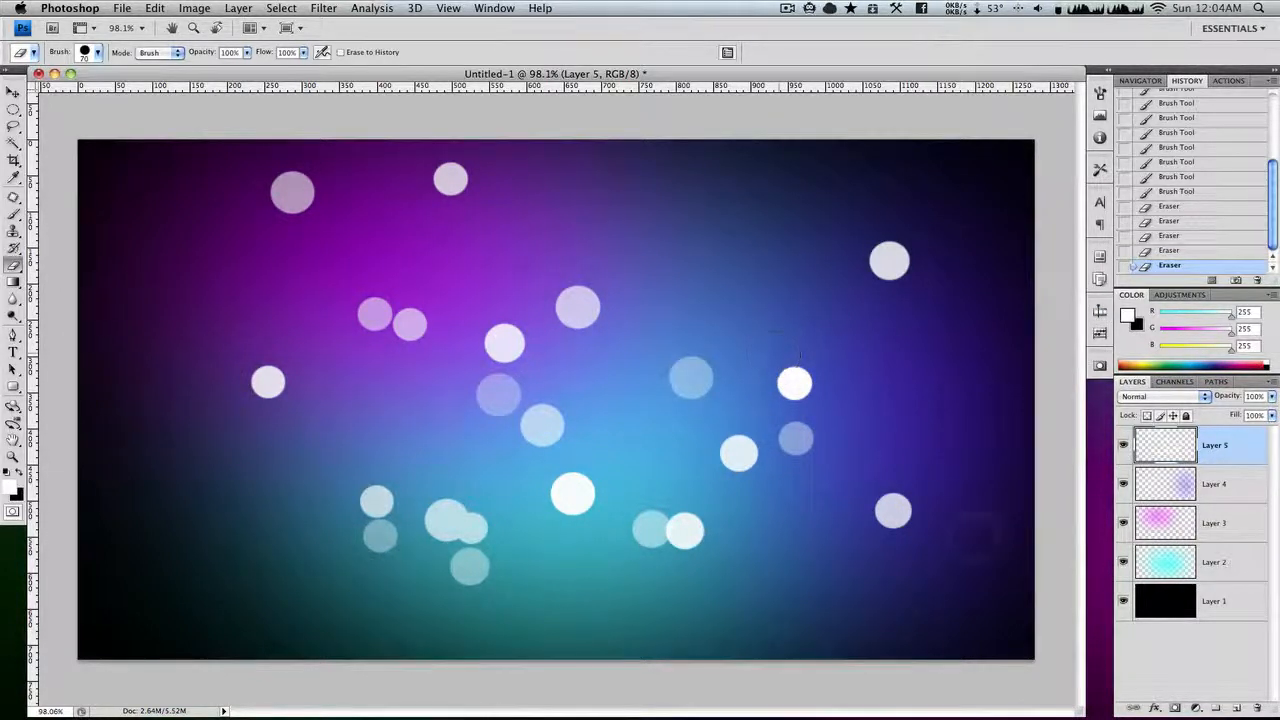
mouse_move(1164, 396)
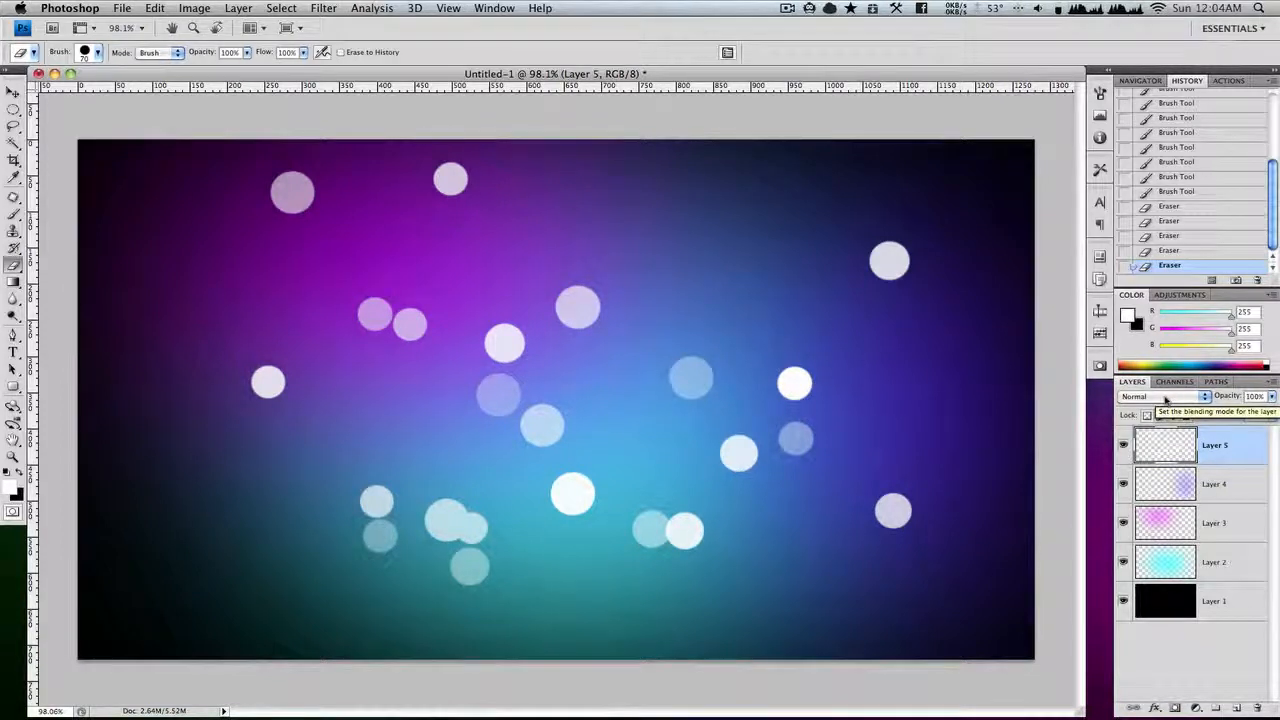
Blend the bubble layer with Overlay and lower its opacity for a subtle tint.
click(1164, 396)
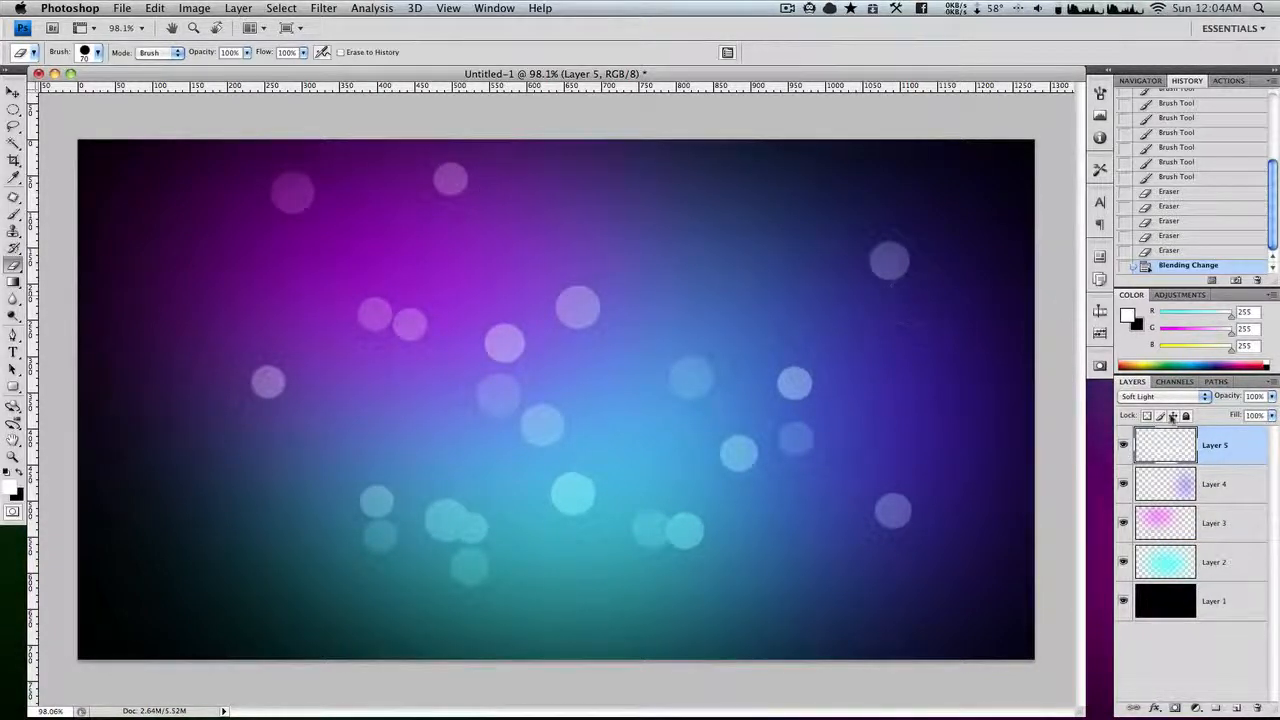
click(1156, 396)
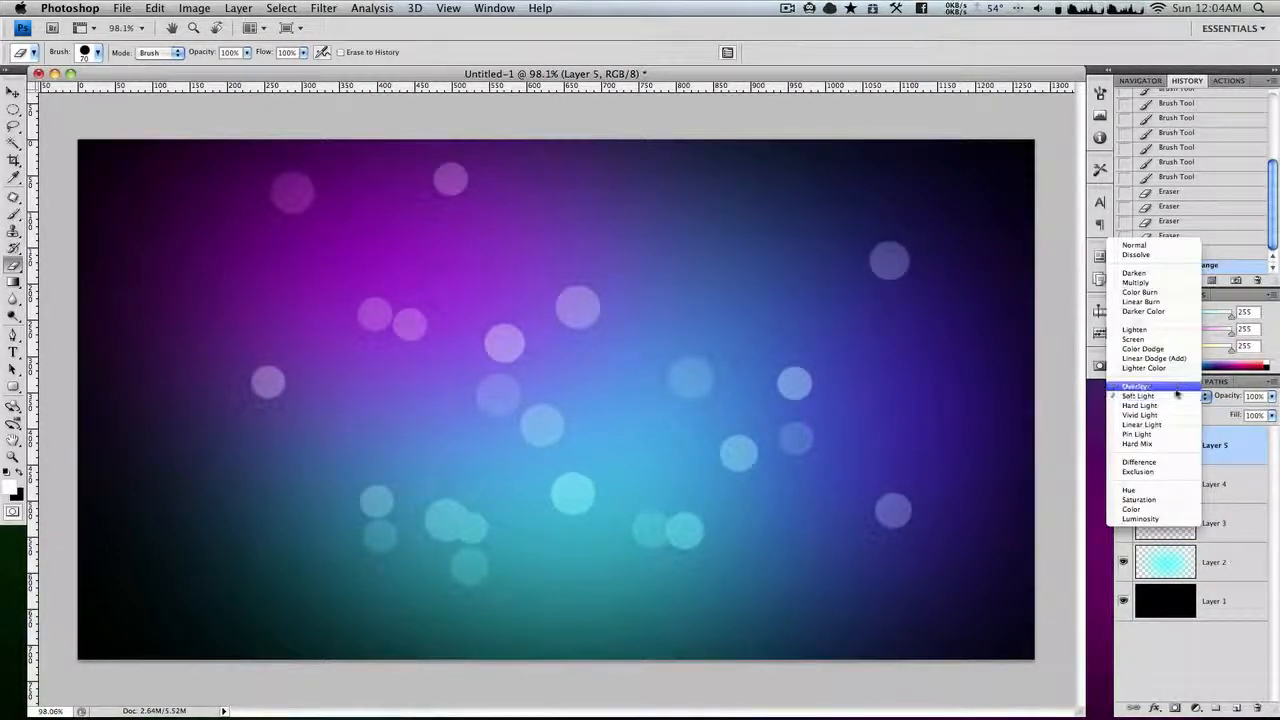
click(1136, 384)
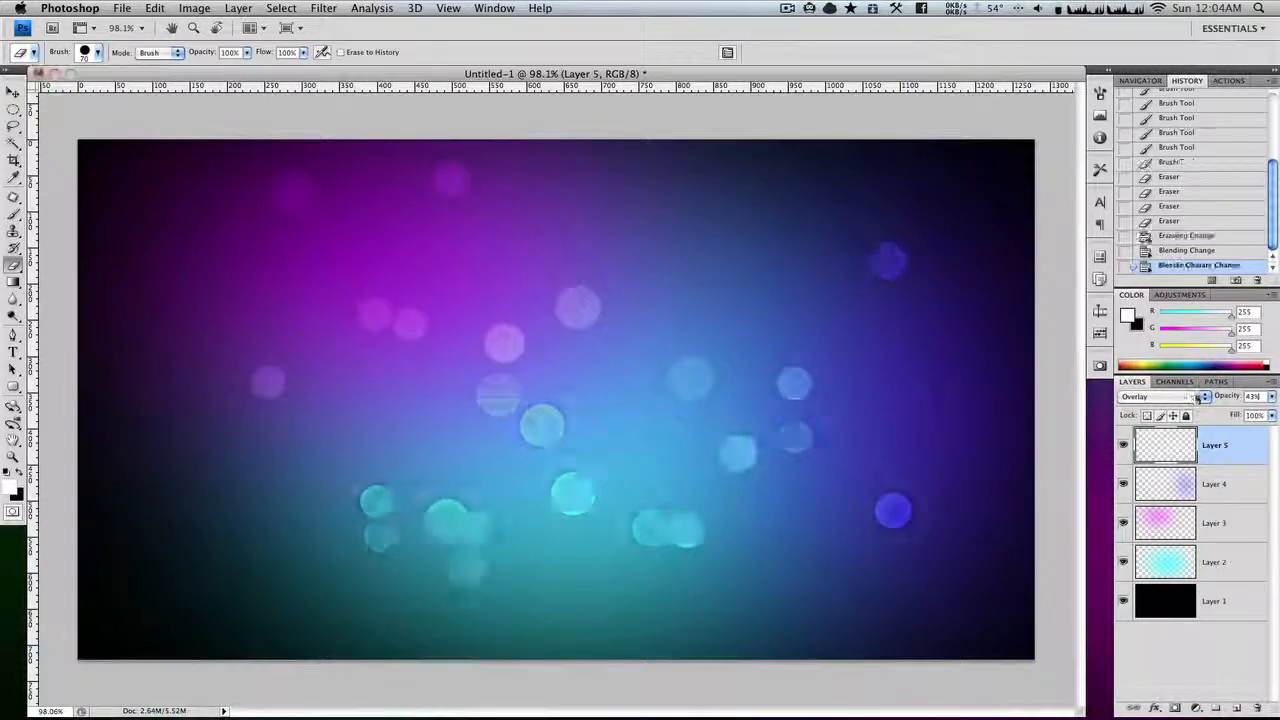
drag(1196, 396, 1204, 396)
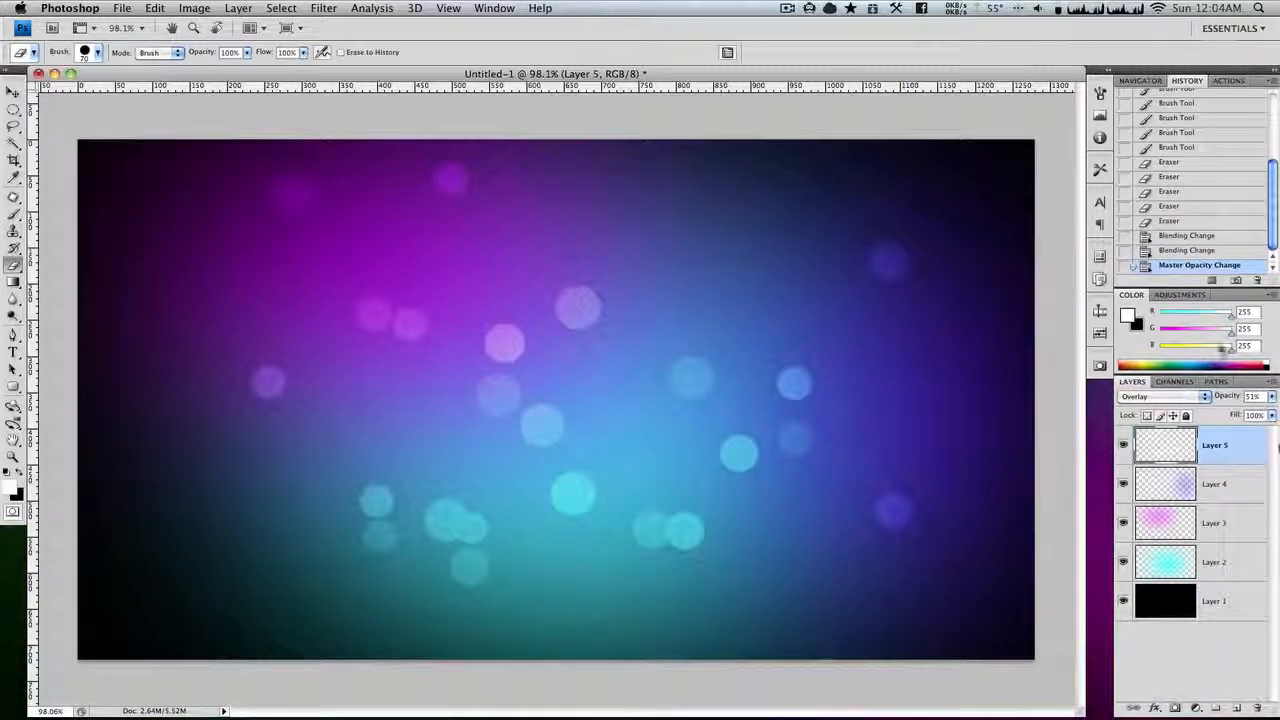